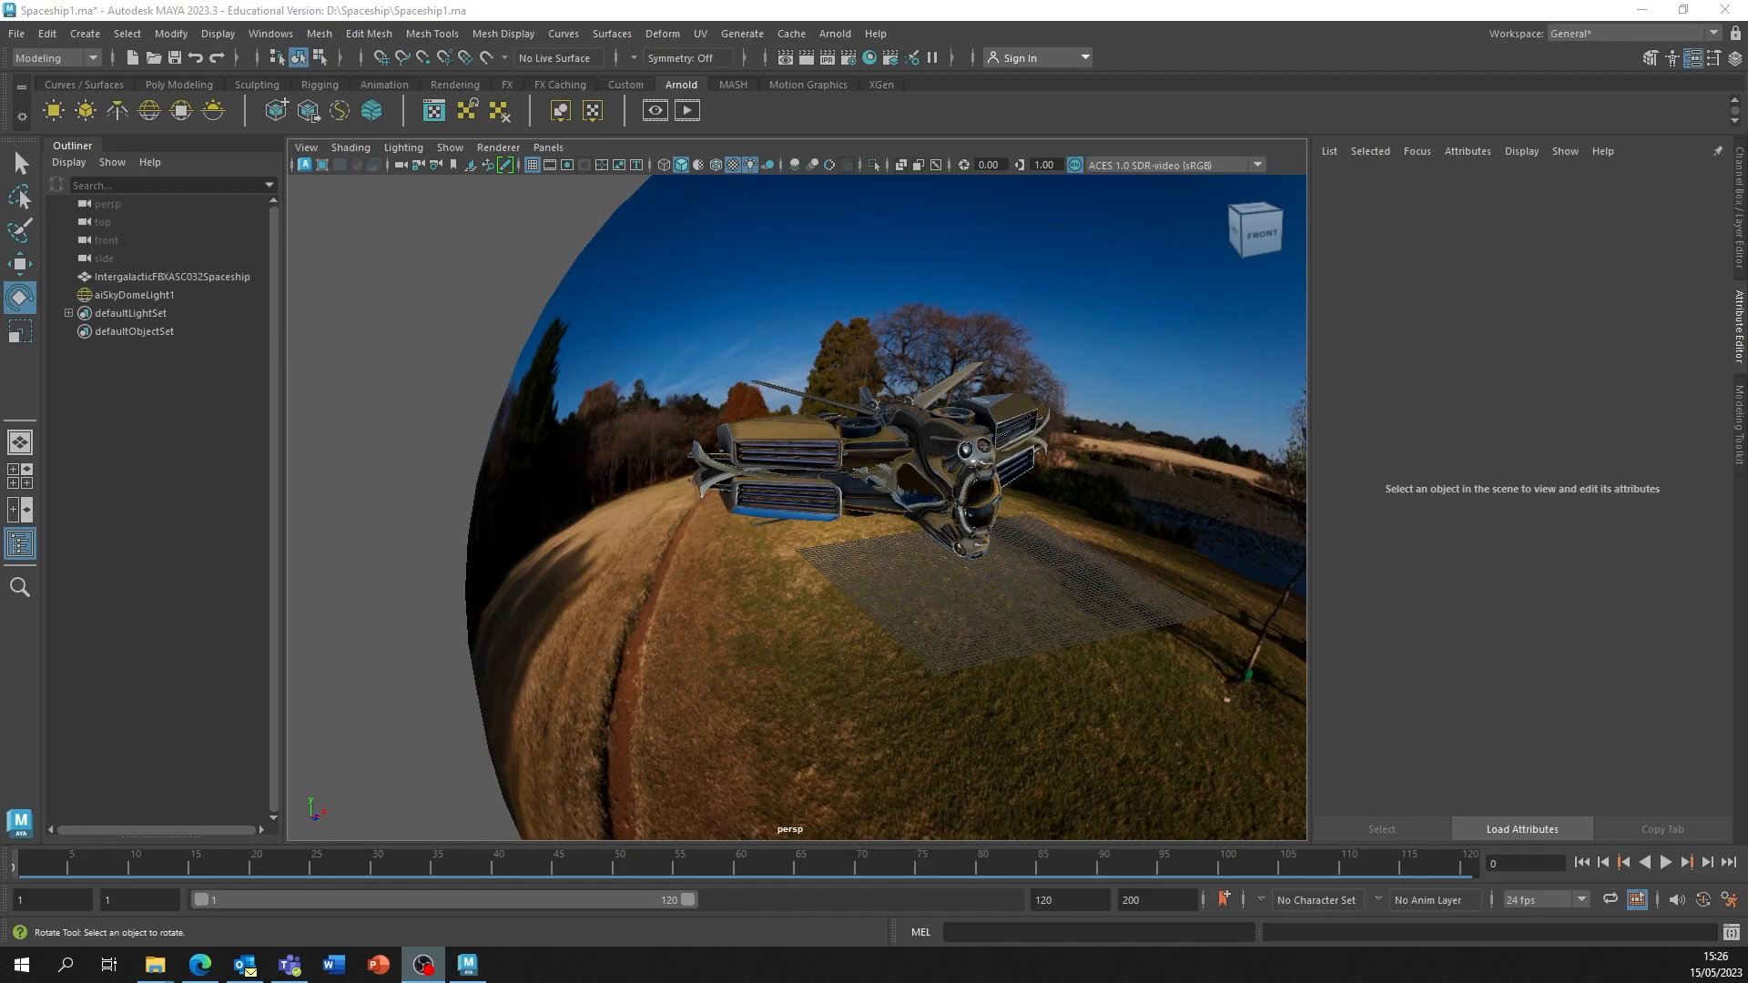
mouse_move(965, 111)
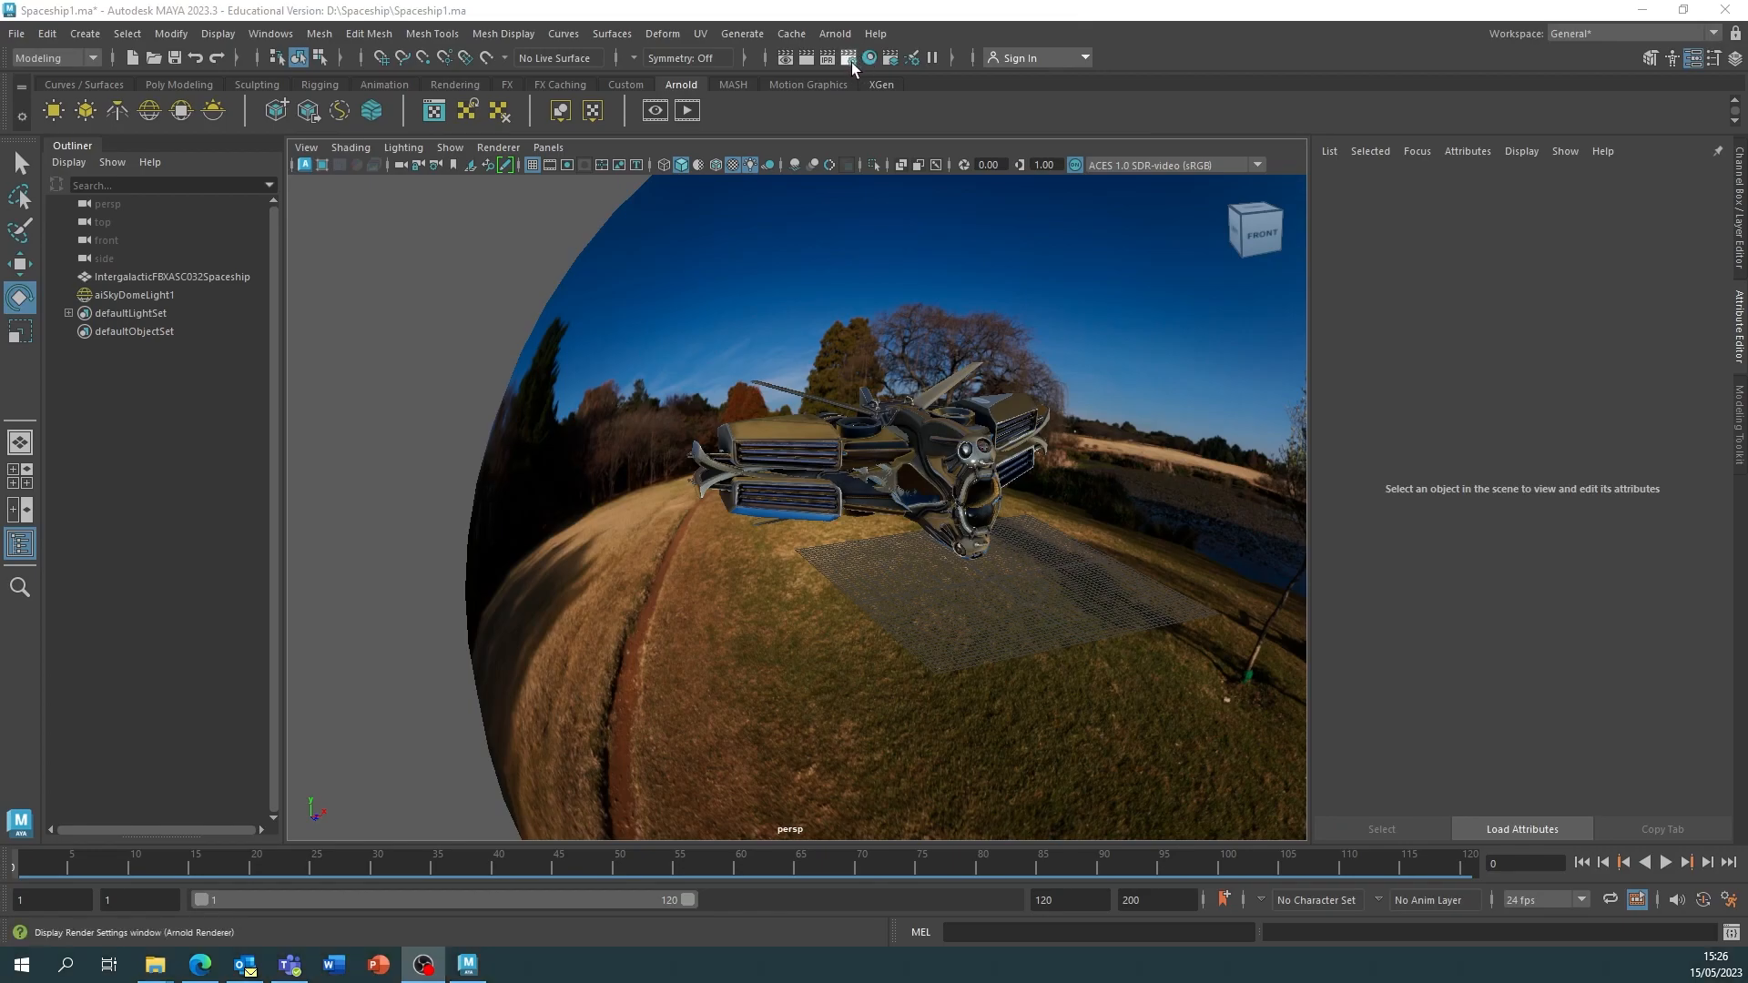
Create a custom AOV named AOcclusion from the Render Settings AOVs tab
click(853, 56)
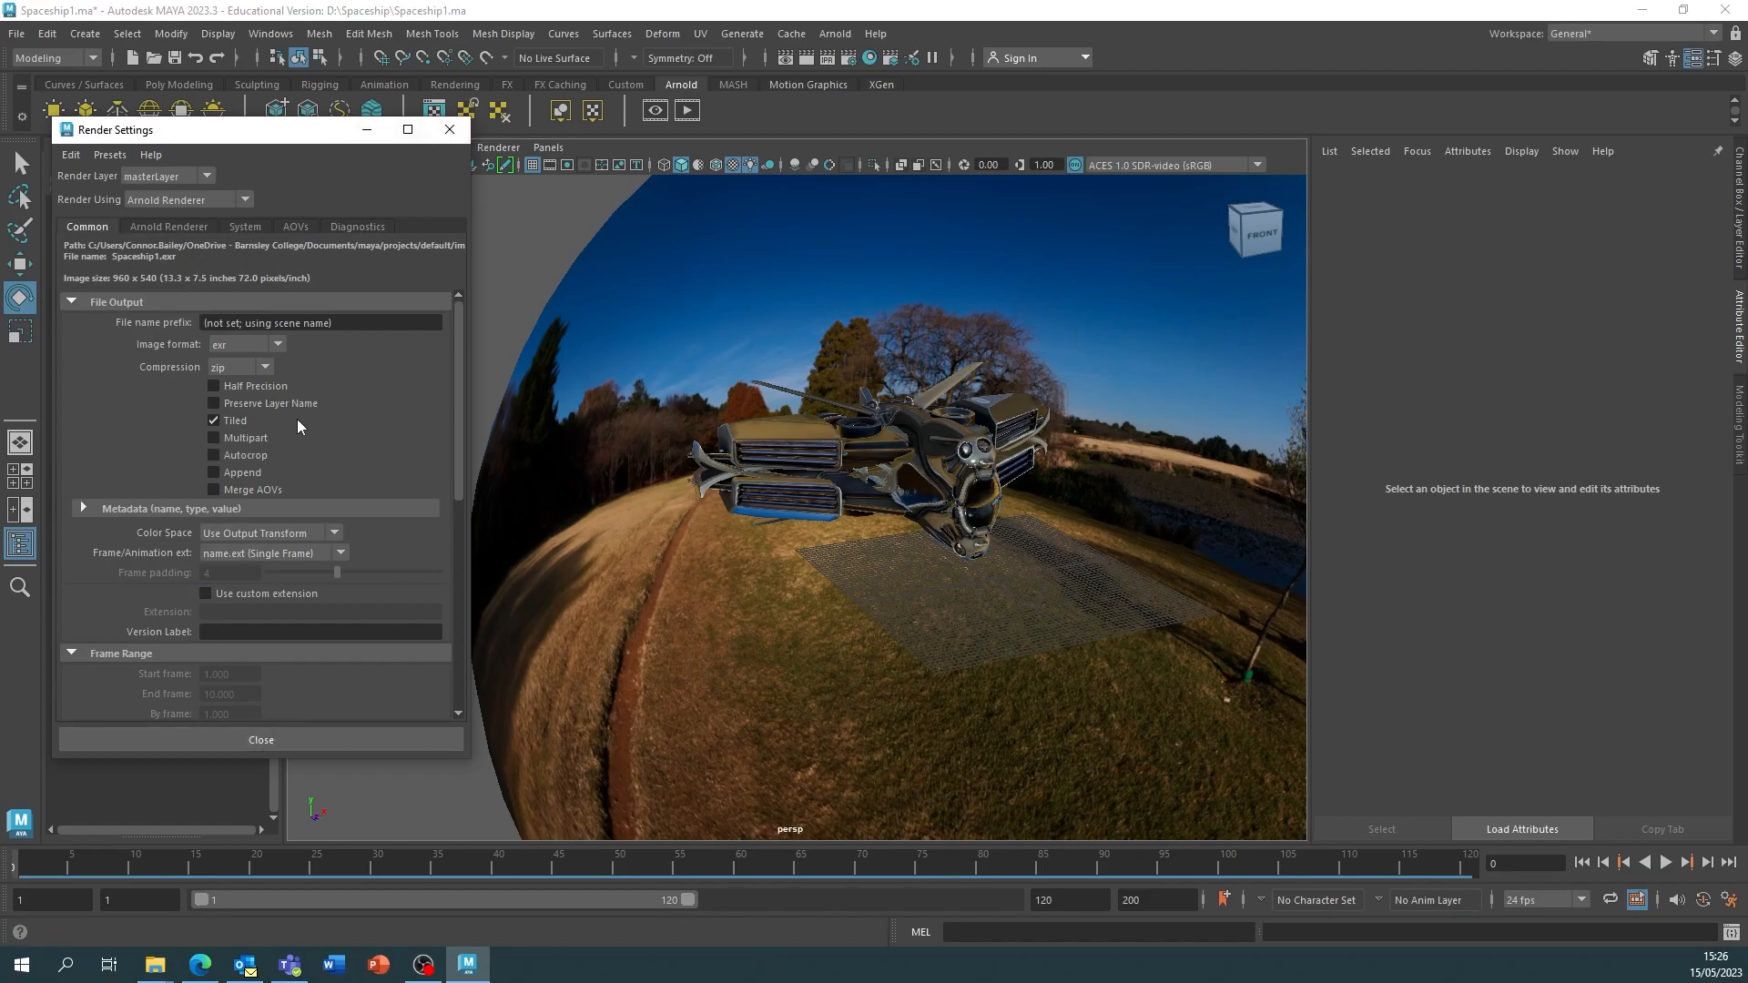
mouse_move(291, 238)
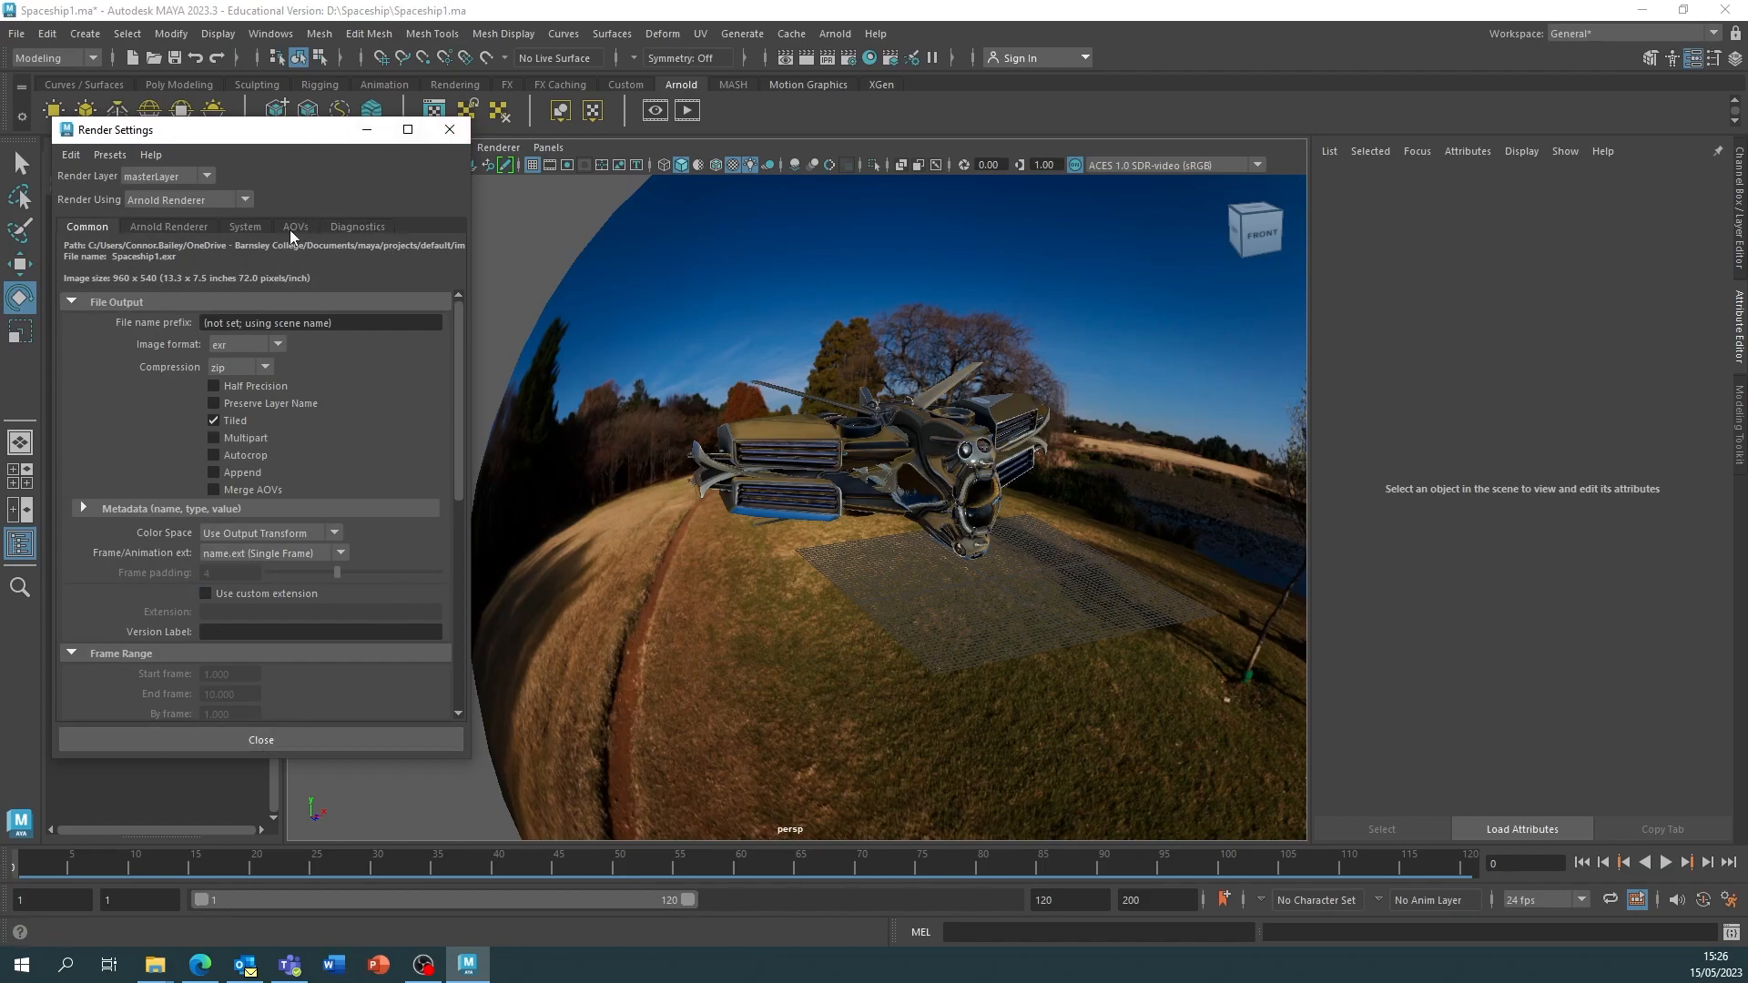
click(295, 227)
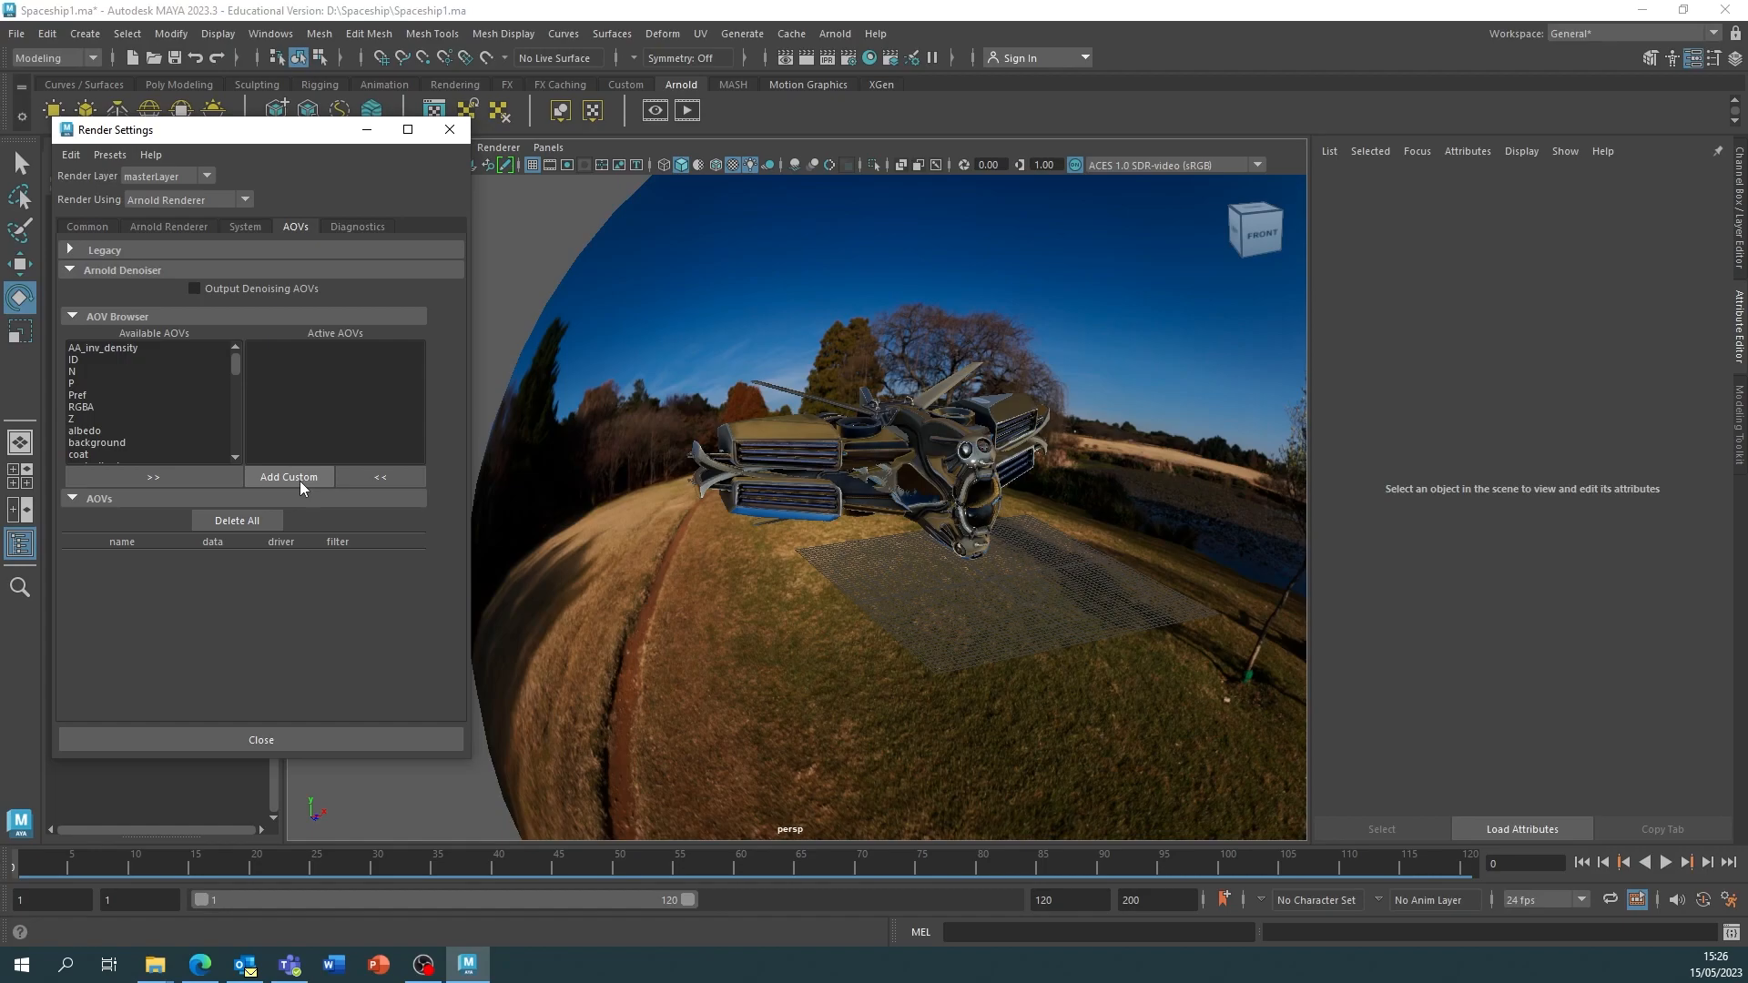
click(287, 477)
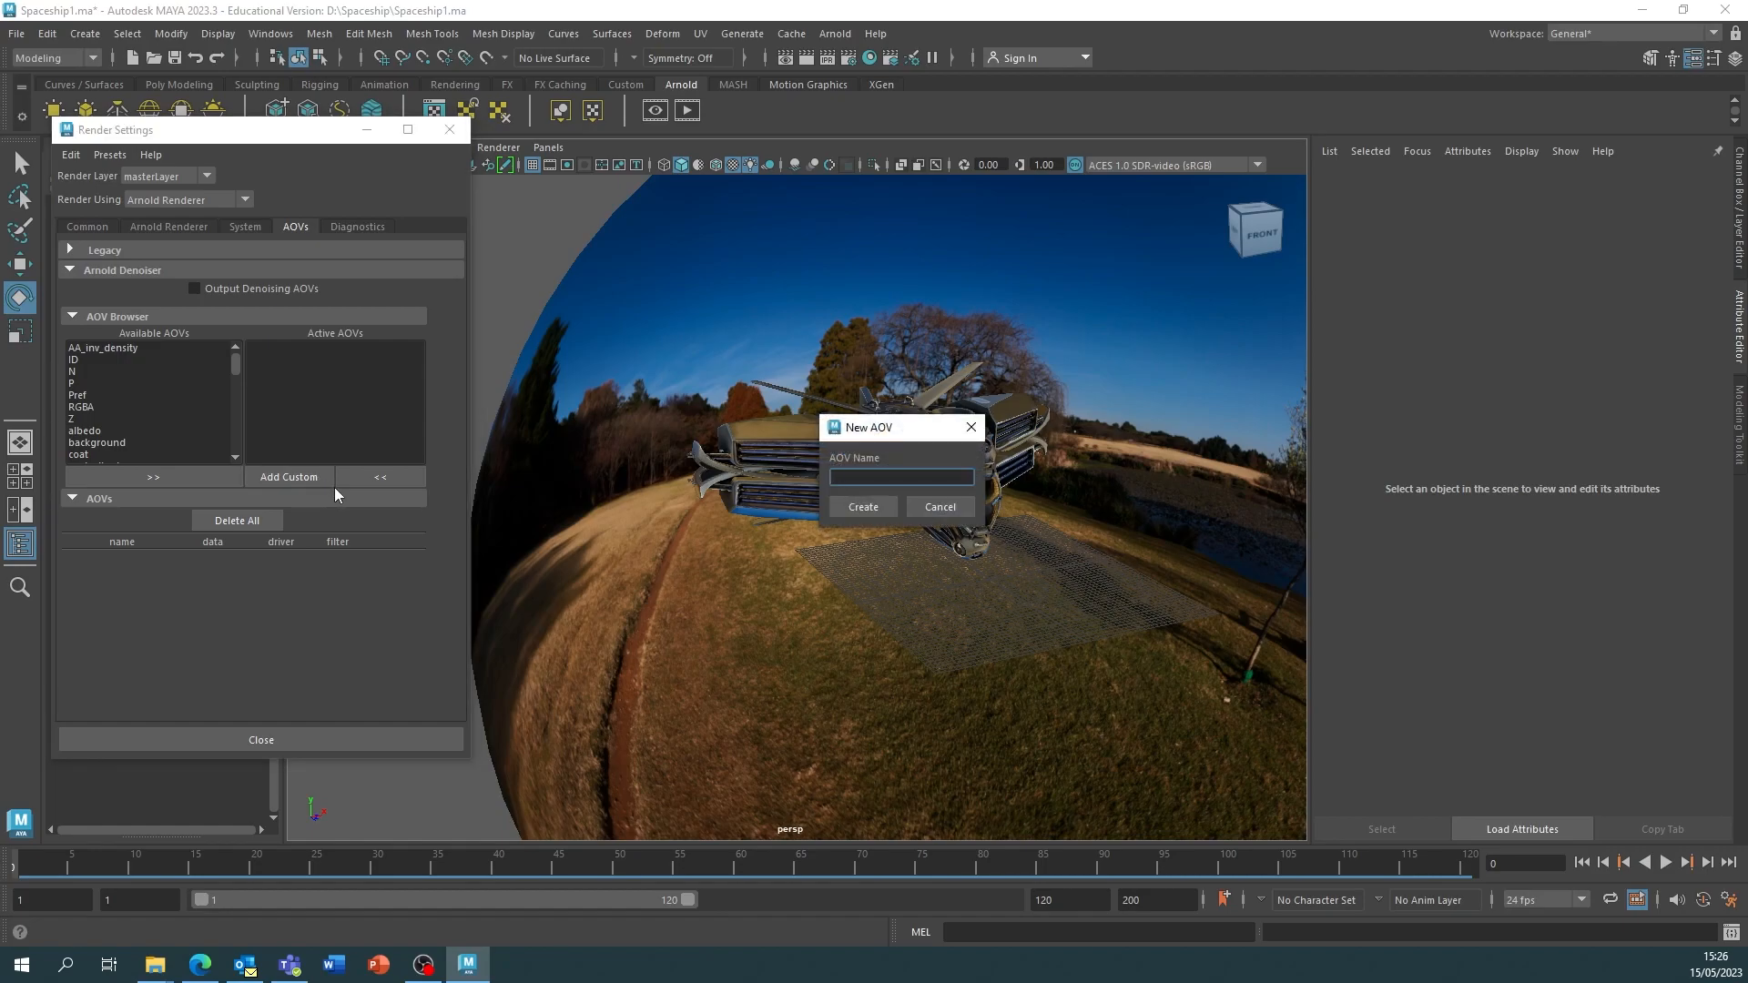
text(AOd)
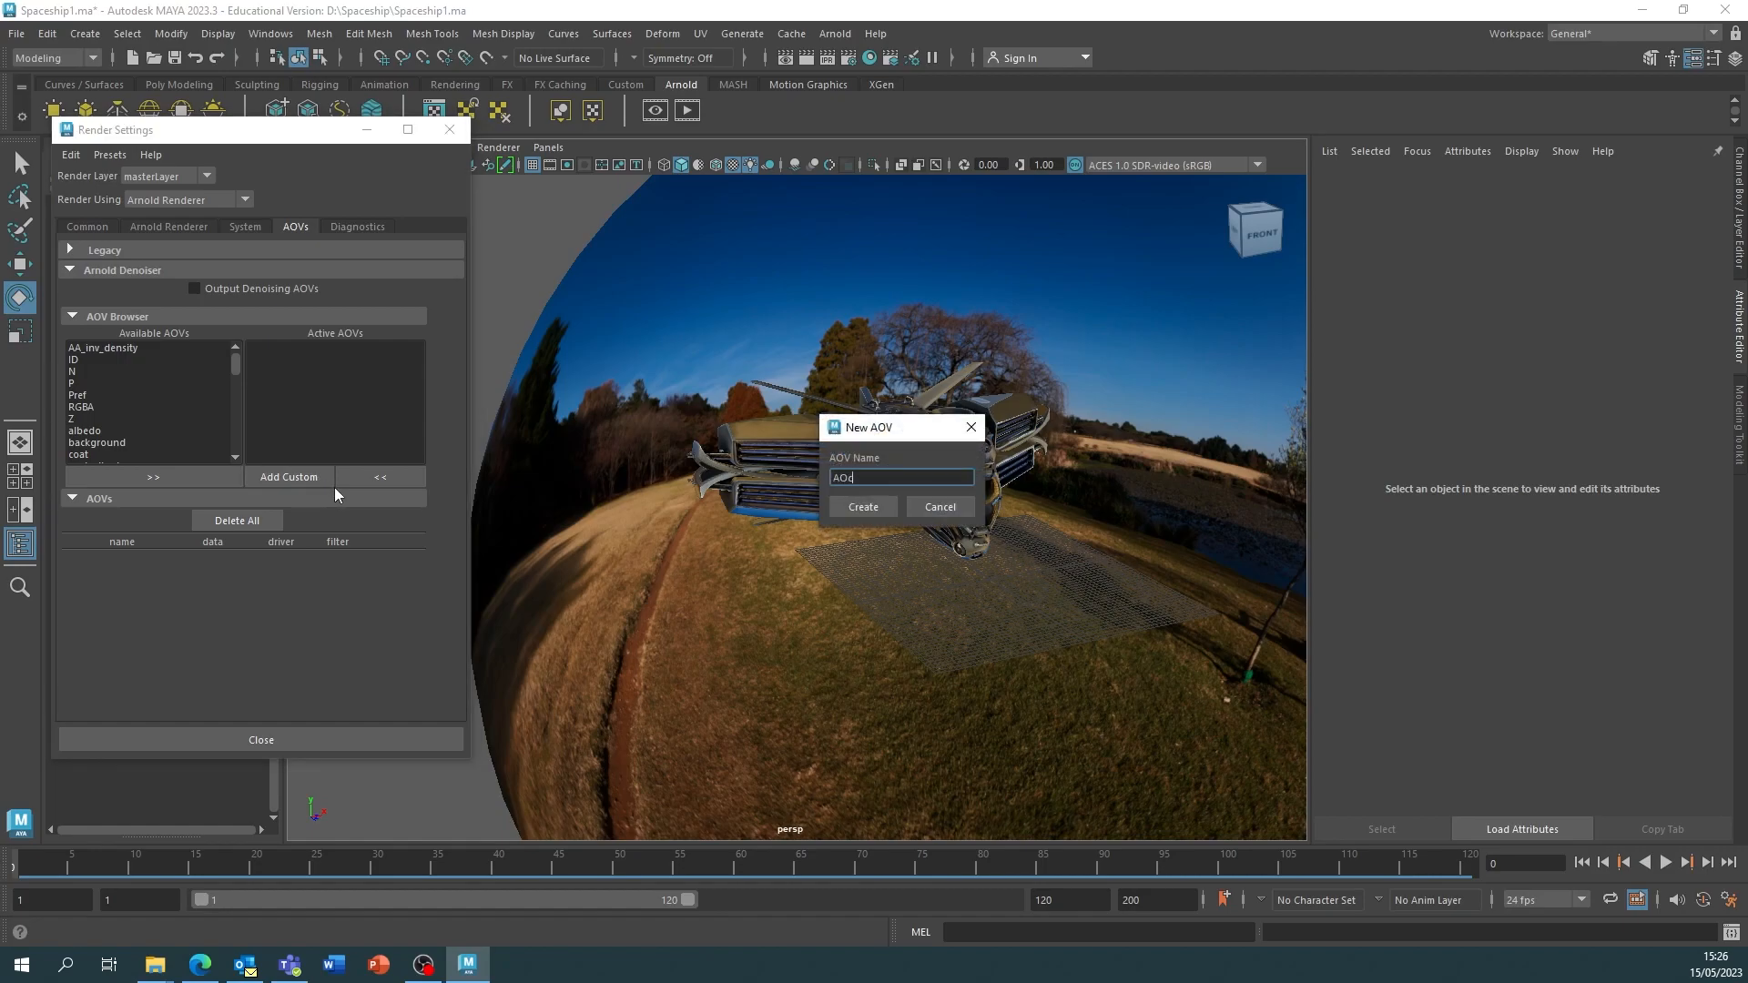
text(Occlusion)
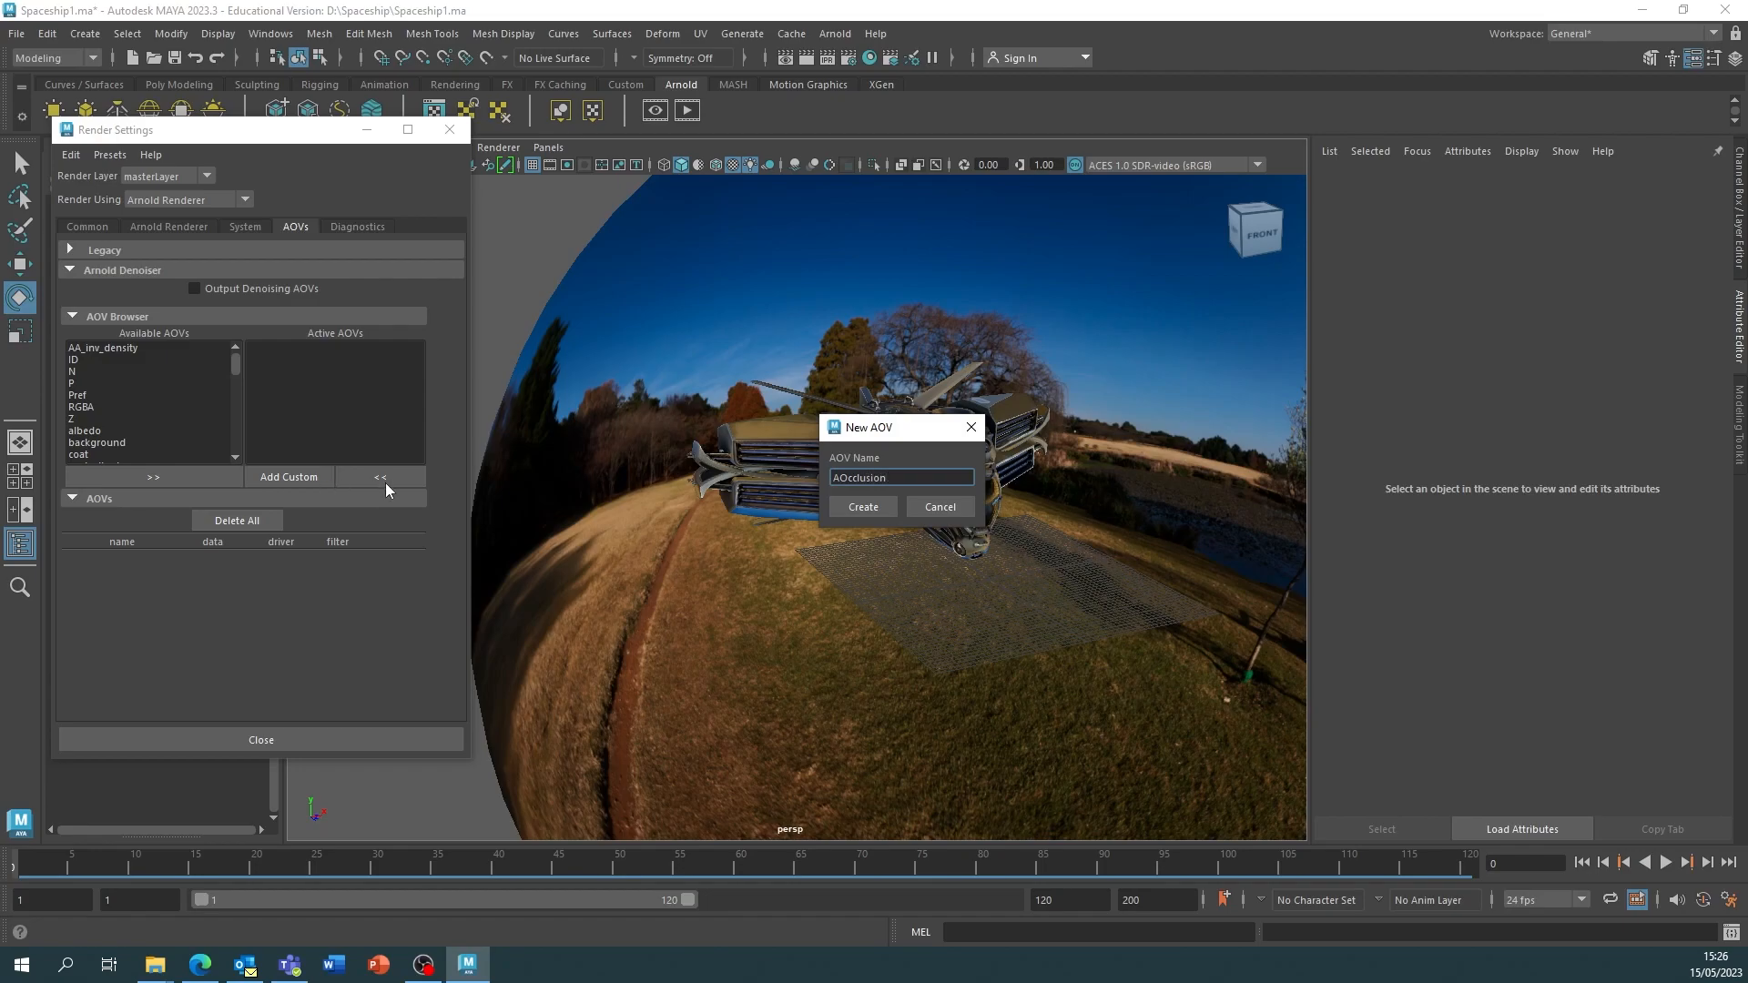
click(862, 506)
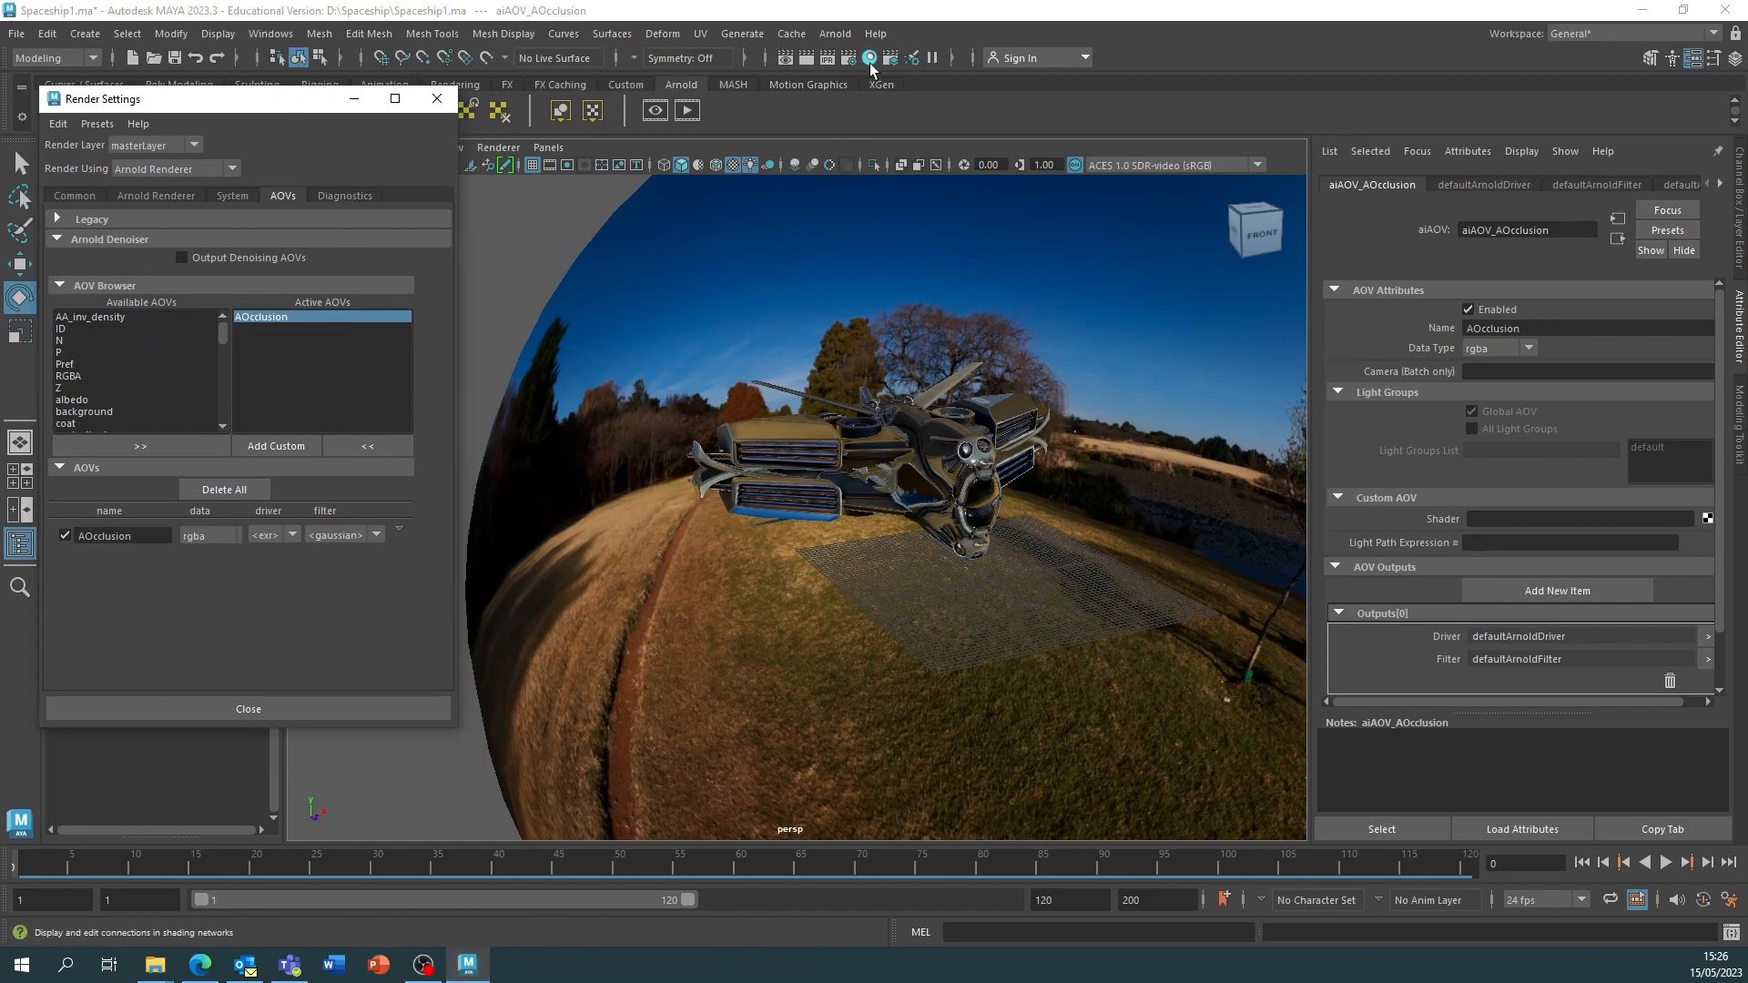
Add an aiAmbientOcclusion node in Hypershade and rename it Occlusion_Mtl
click(869, 58)
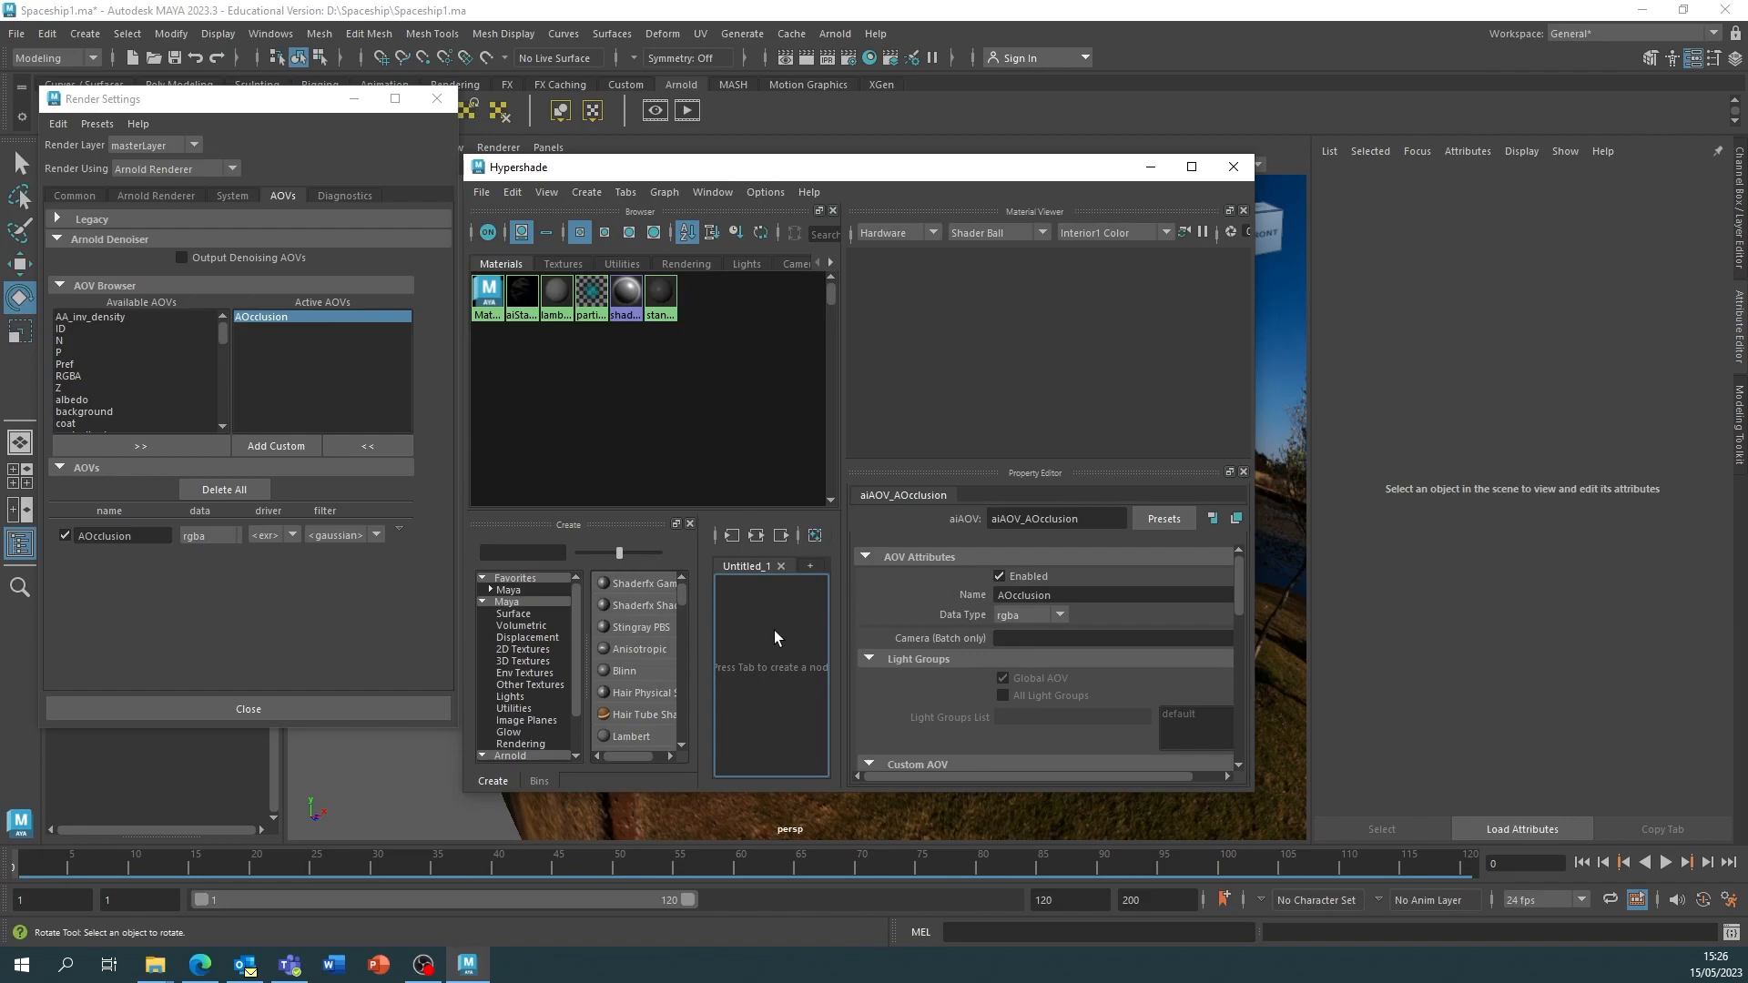
text(amb)
text(Occlusion)
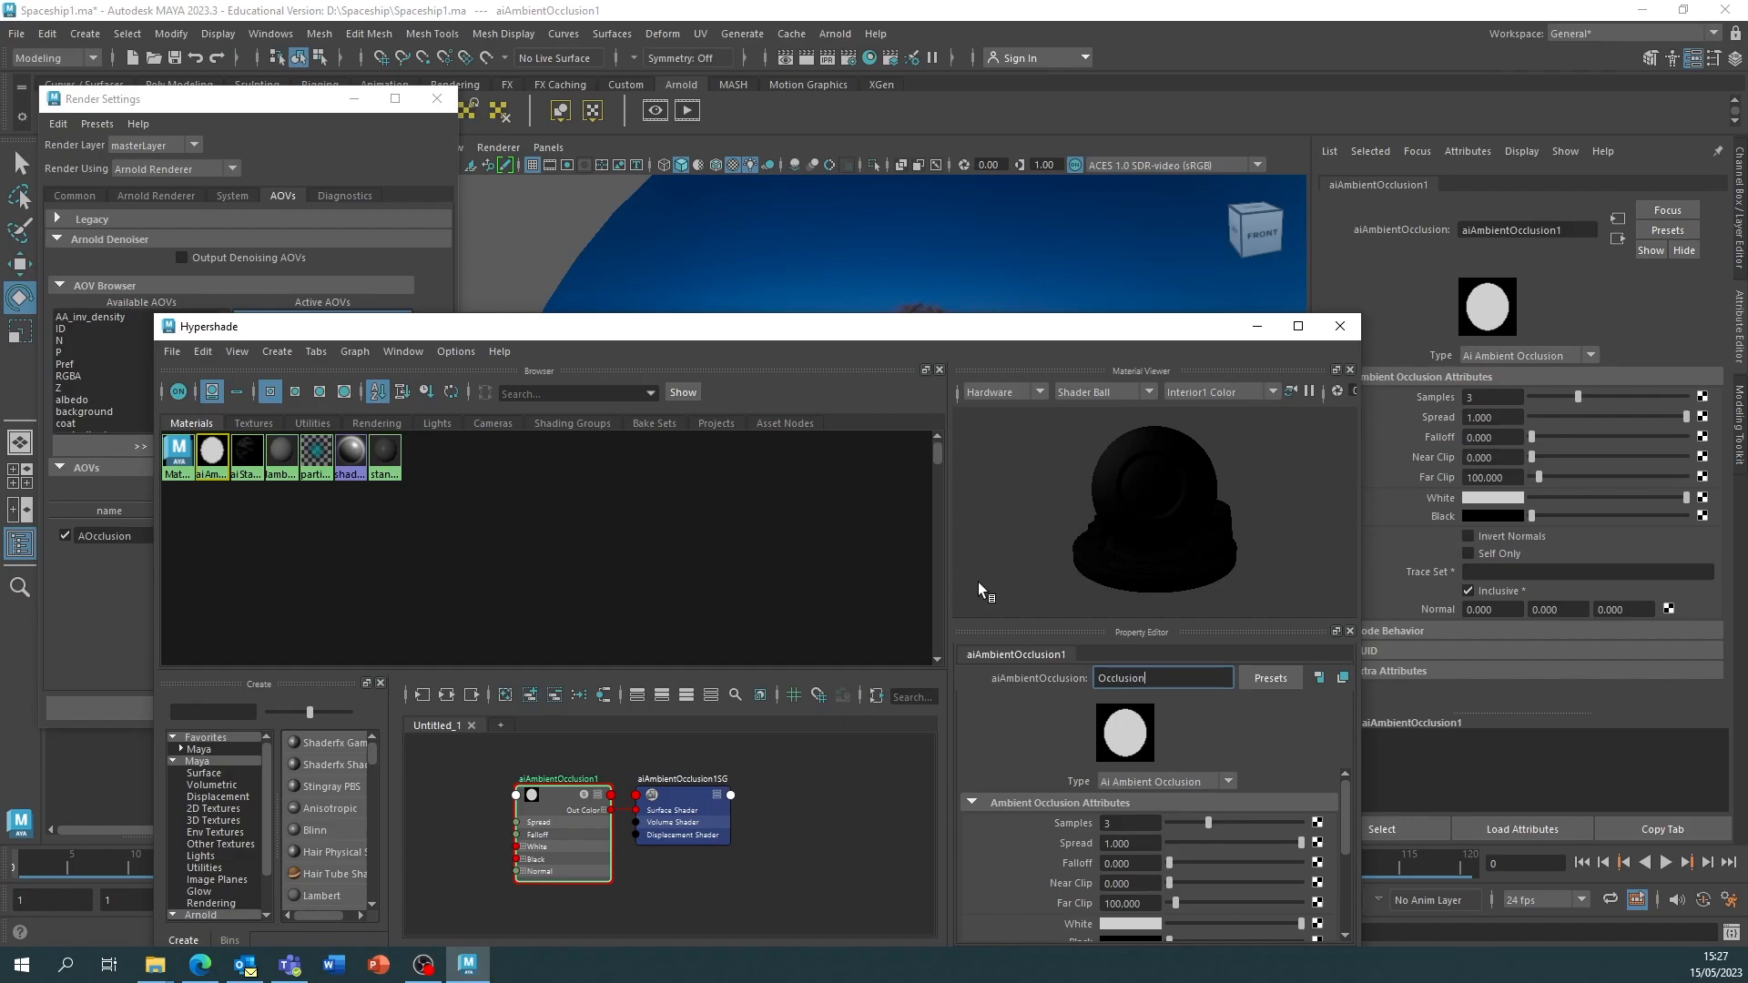
text(_MT)
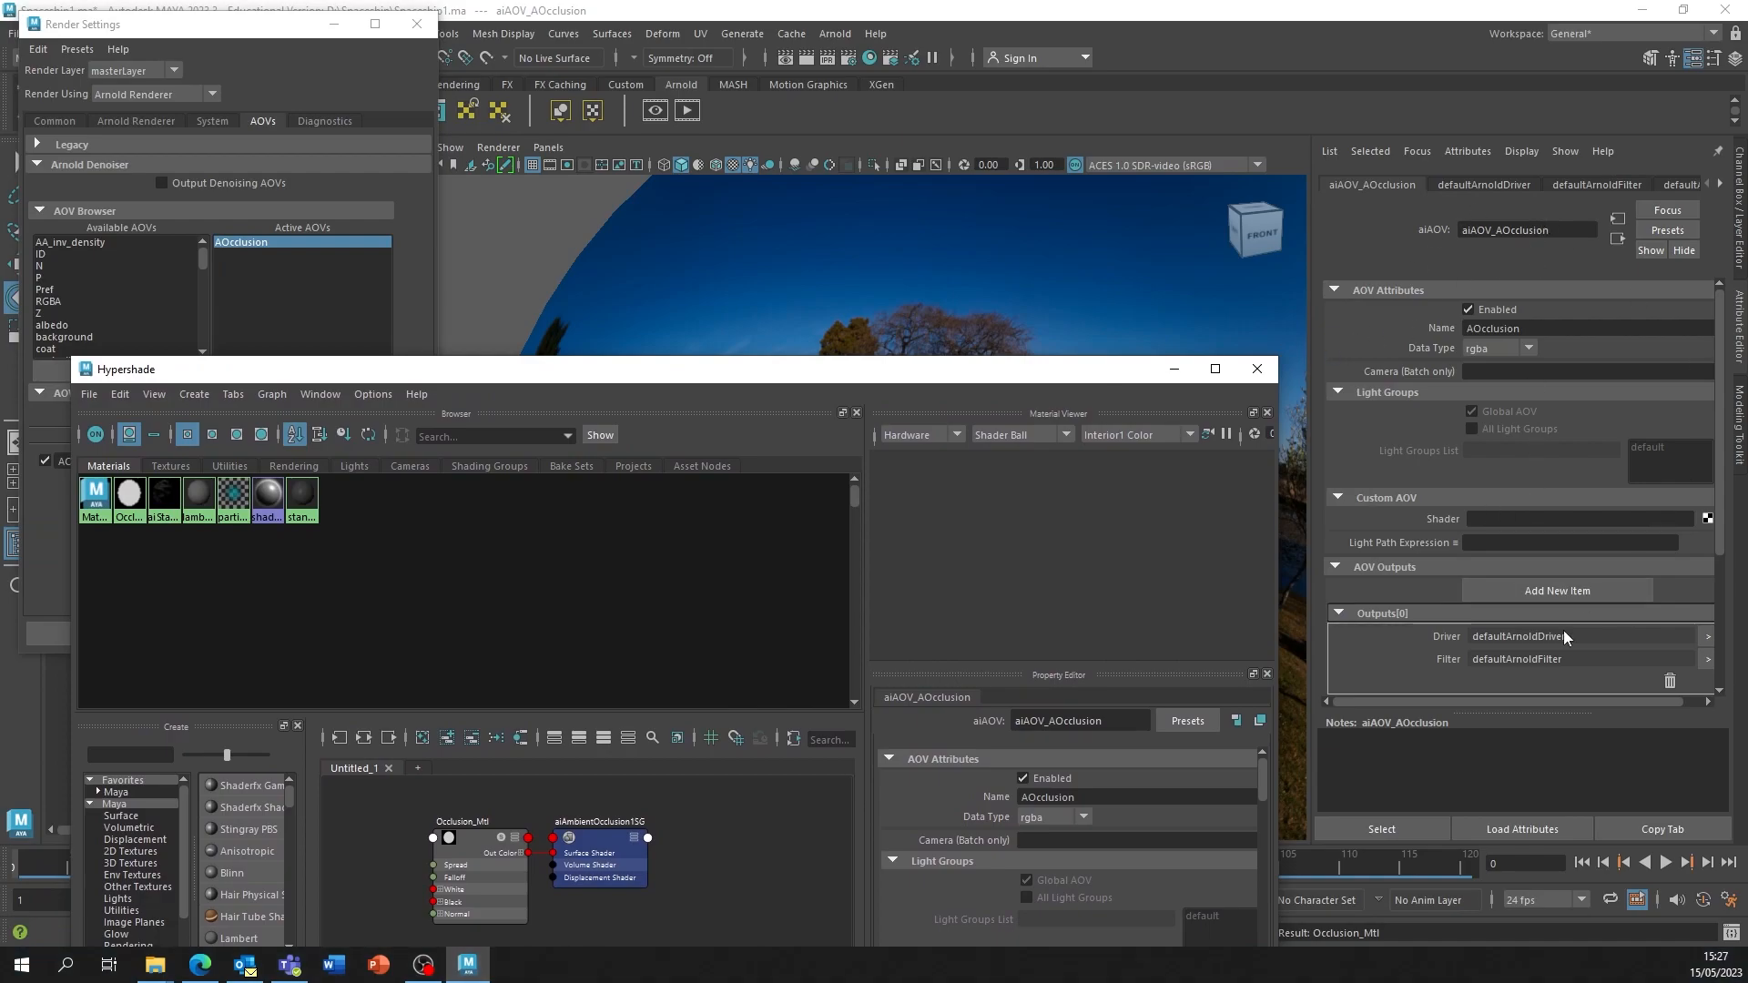
mouse_move(1528, 675)
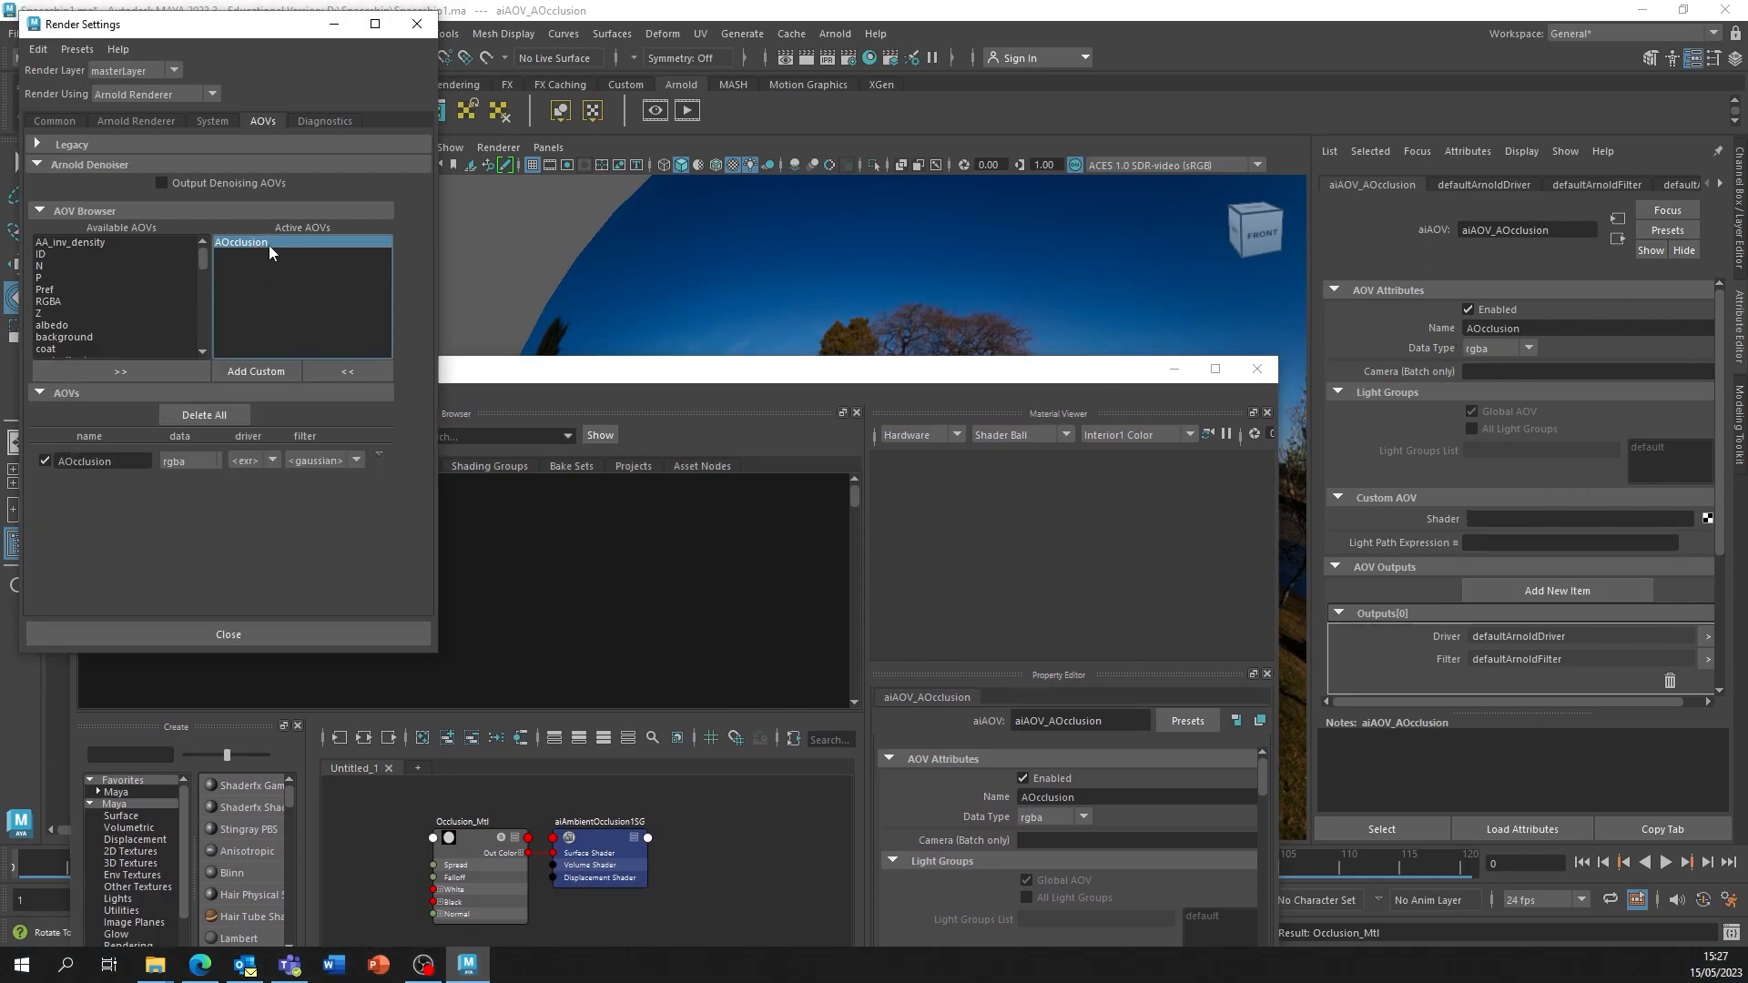
mouse_move(316, 220)
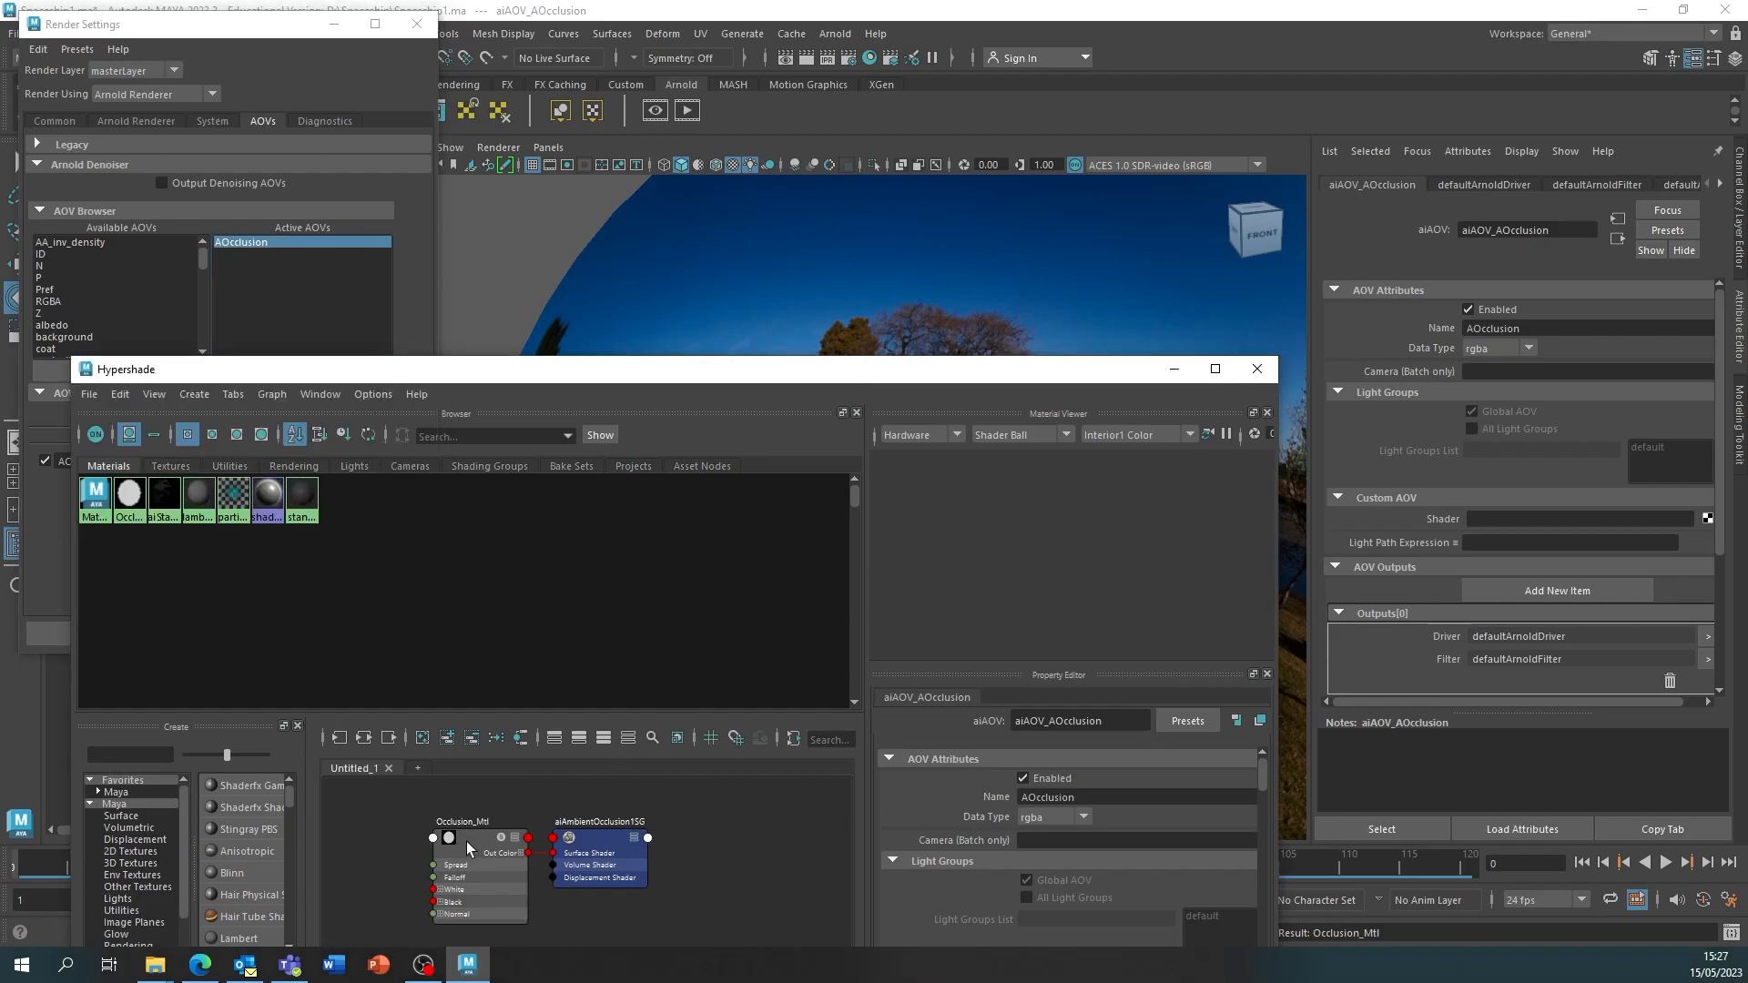
mouse_move(467, 803)
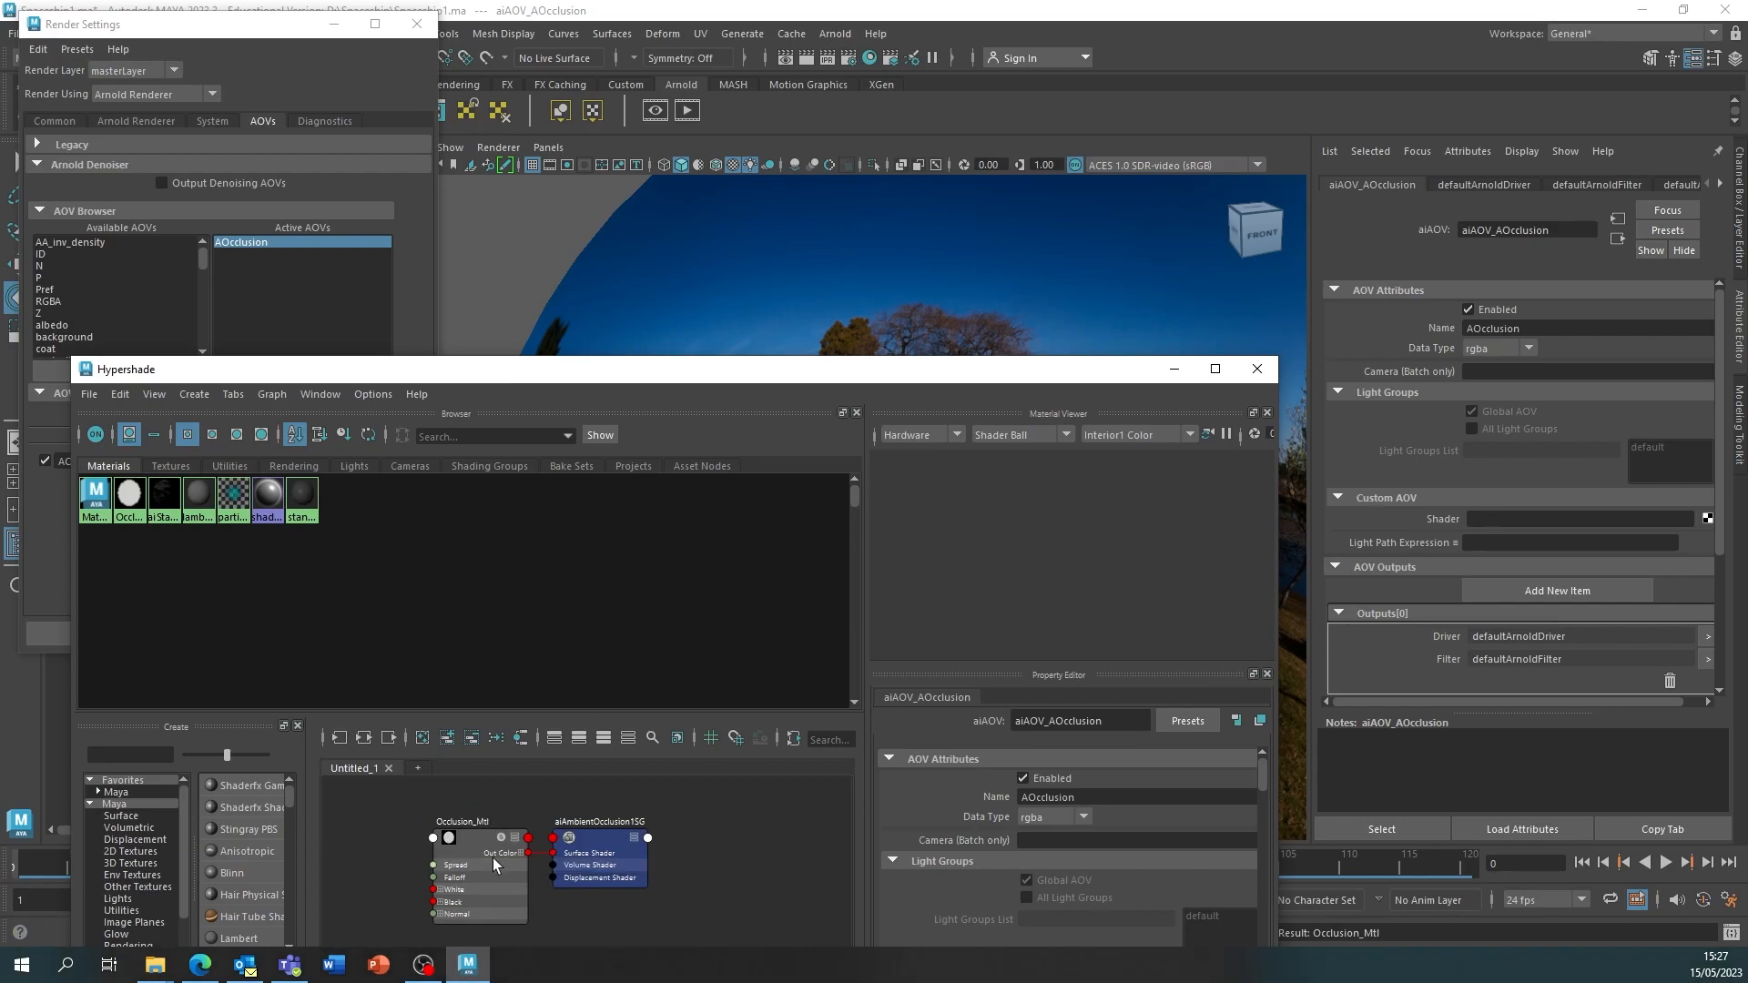
mouse_move(474, 845)
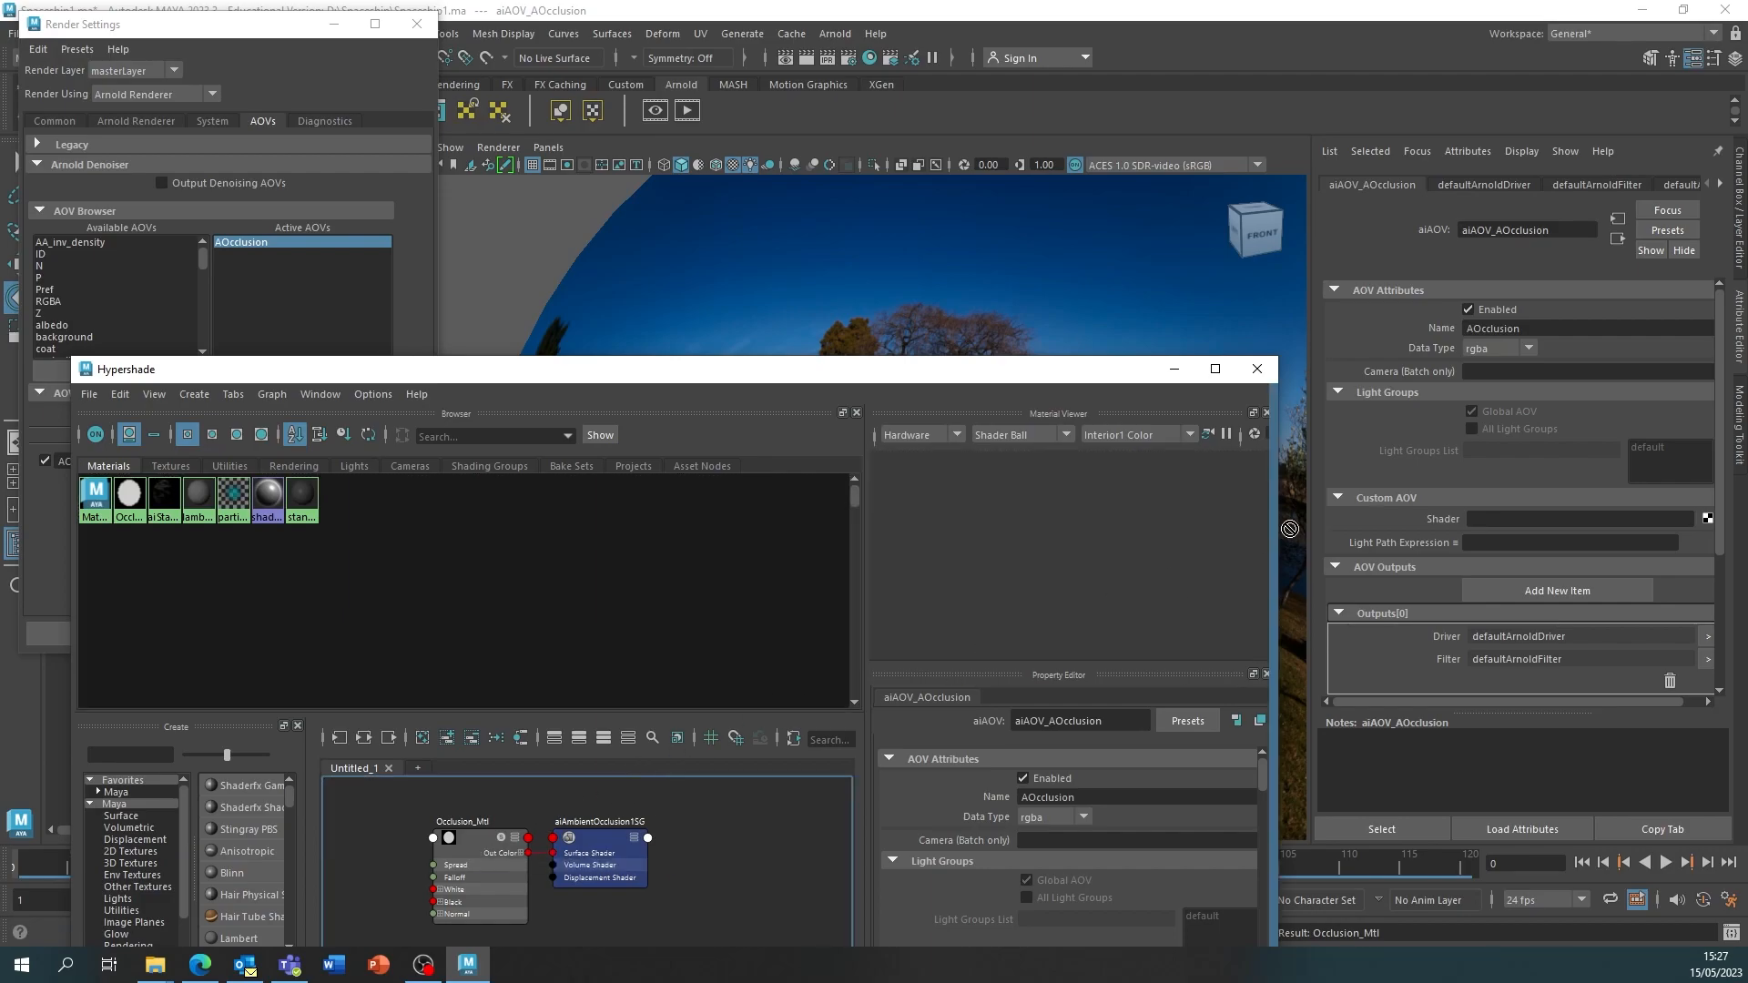
Set Occlusion_Mtl as the custom shader of aiAOV_AOcclusion
text(Occlusion_Mtl)
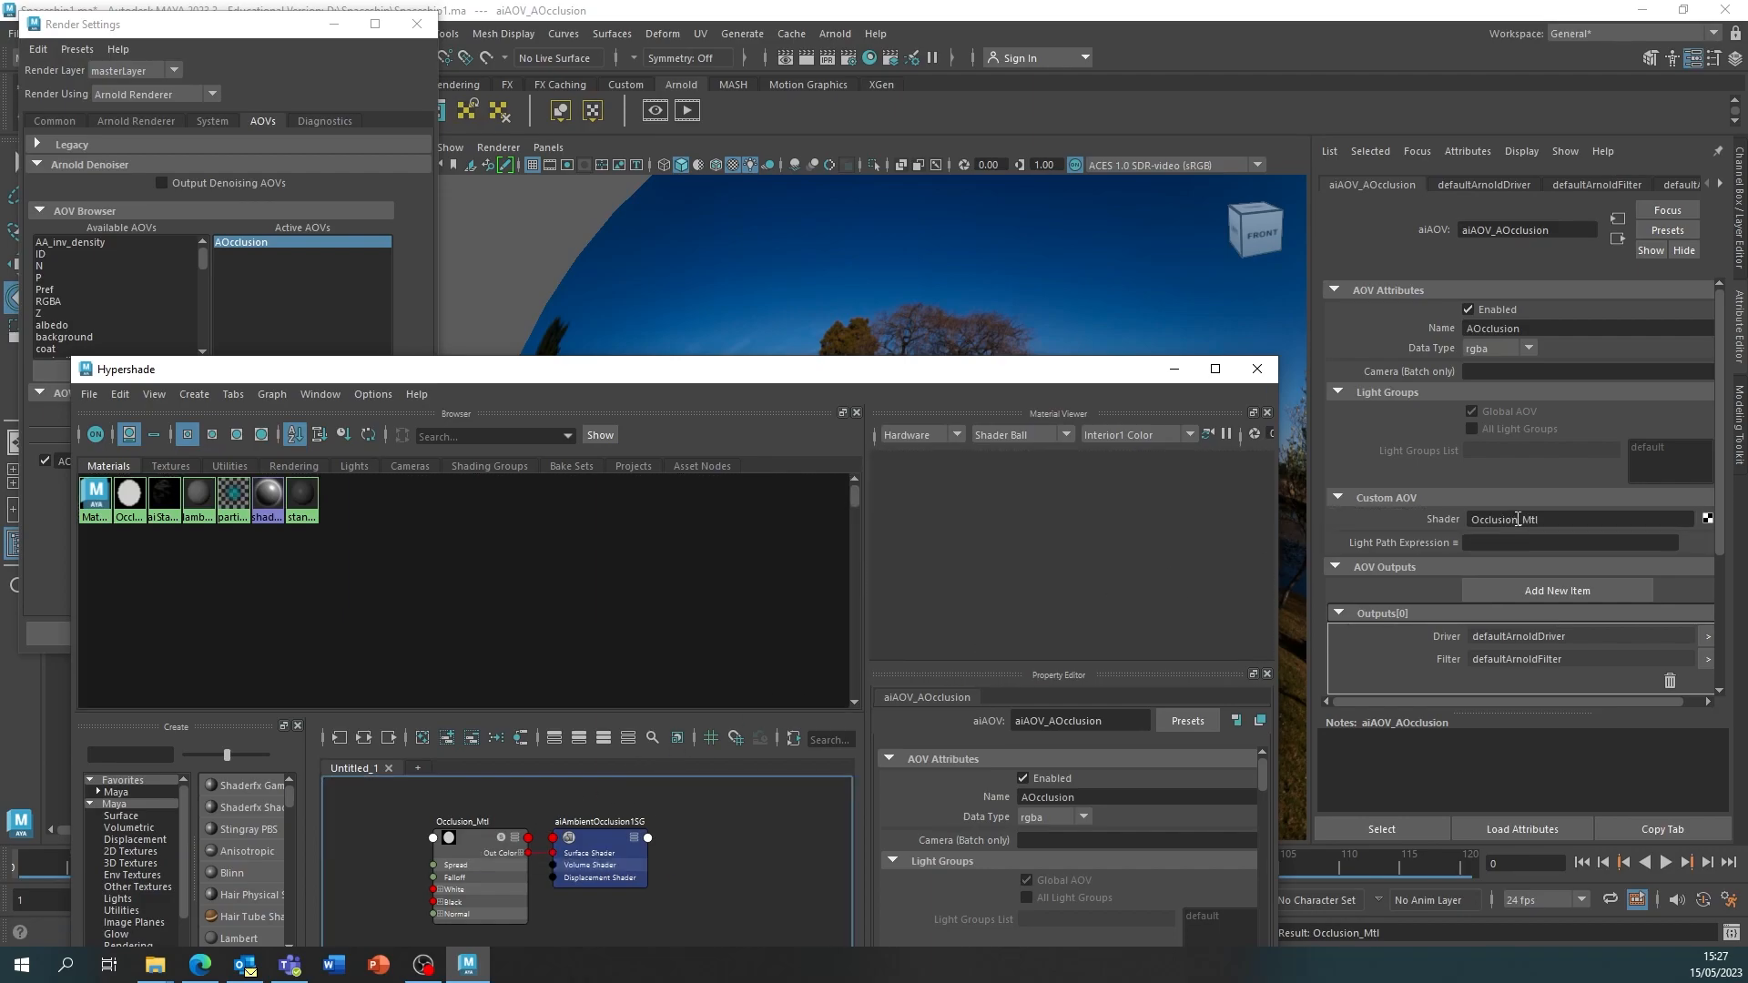
click(1573, 519)
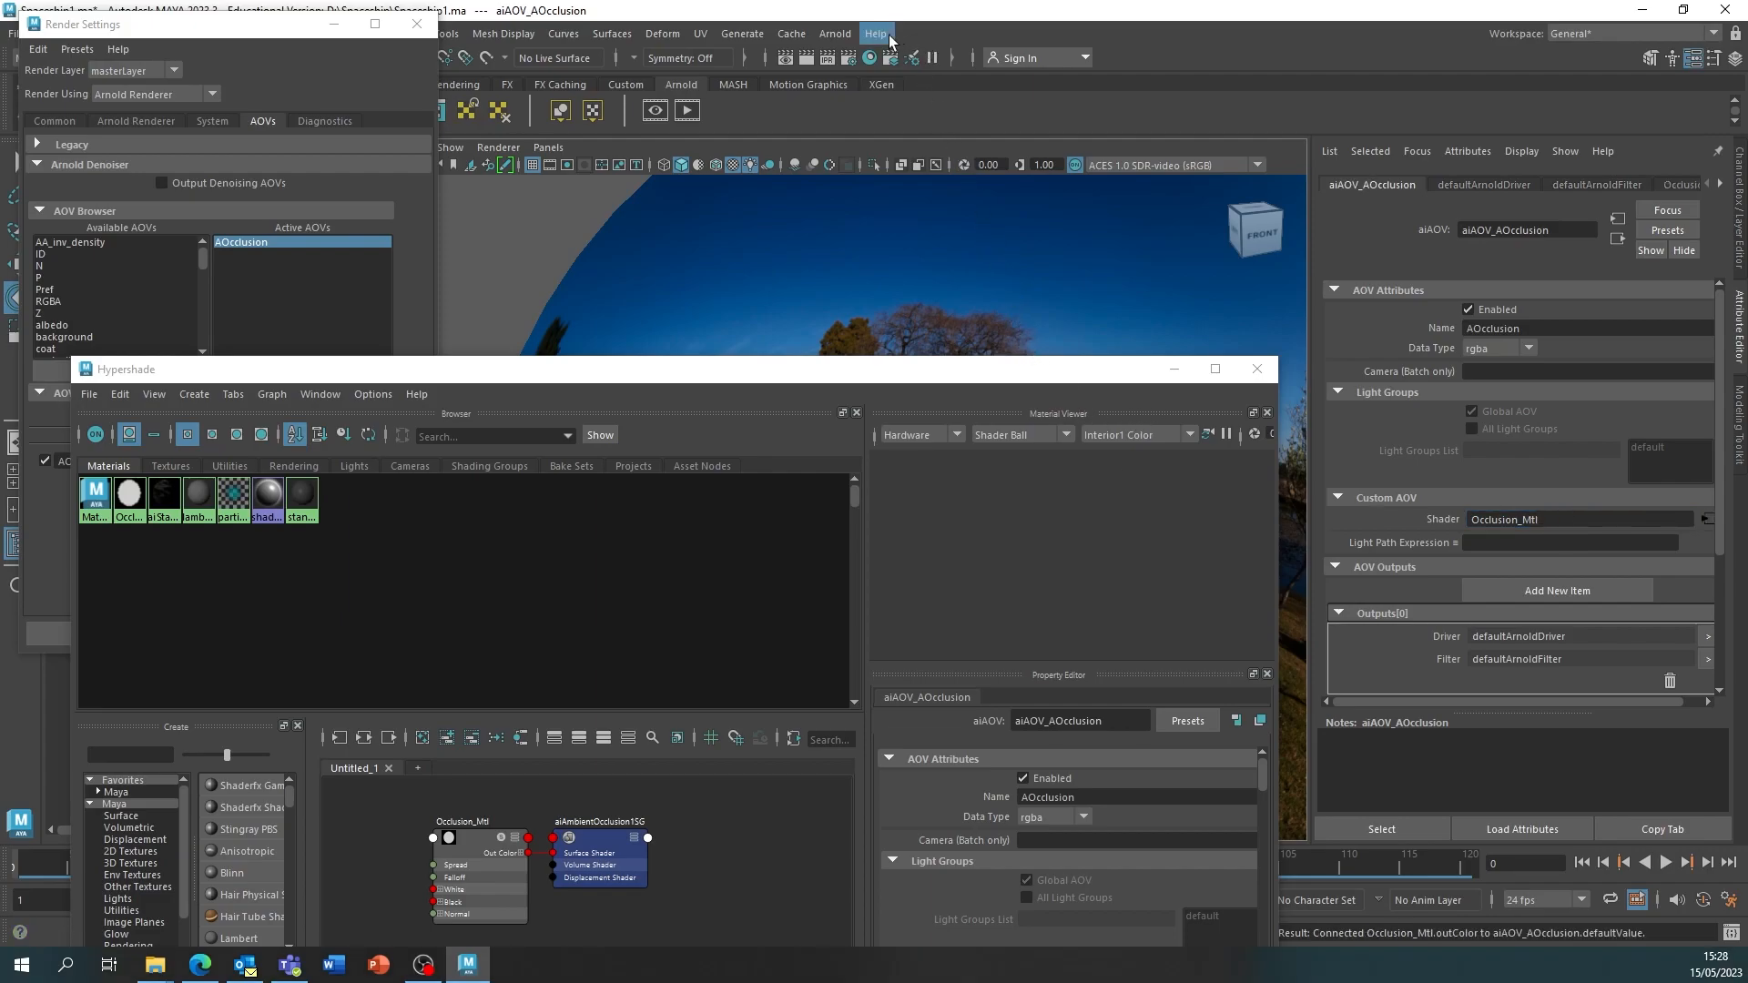
Launch the Arnold RenderView to render the spaceship scene
click(834, 32)
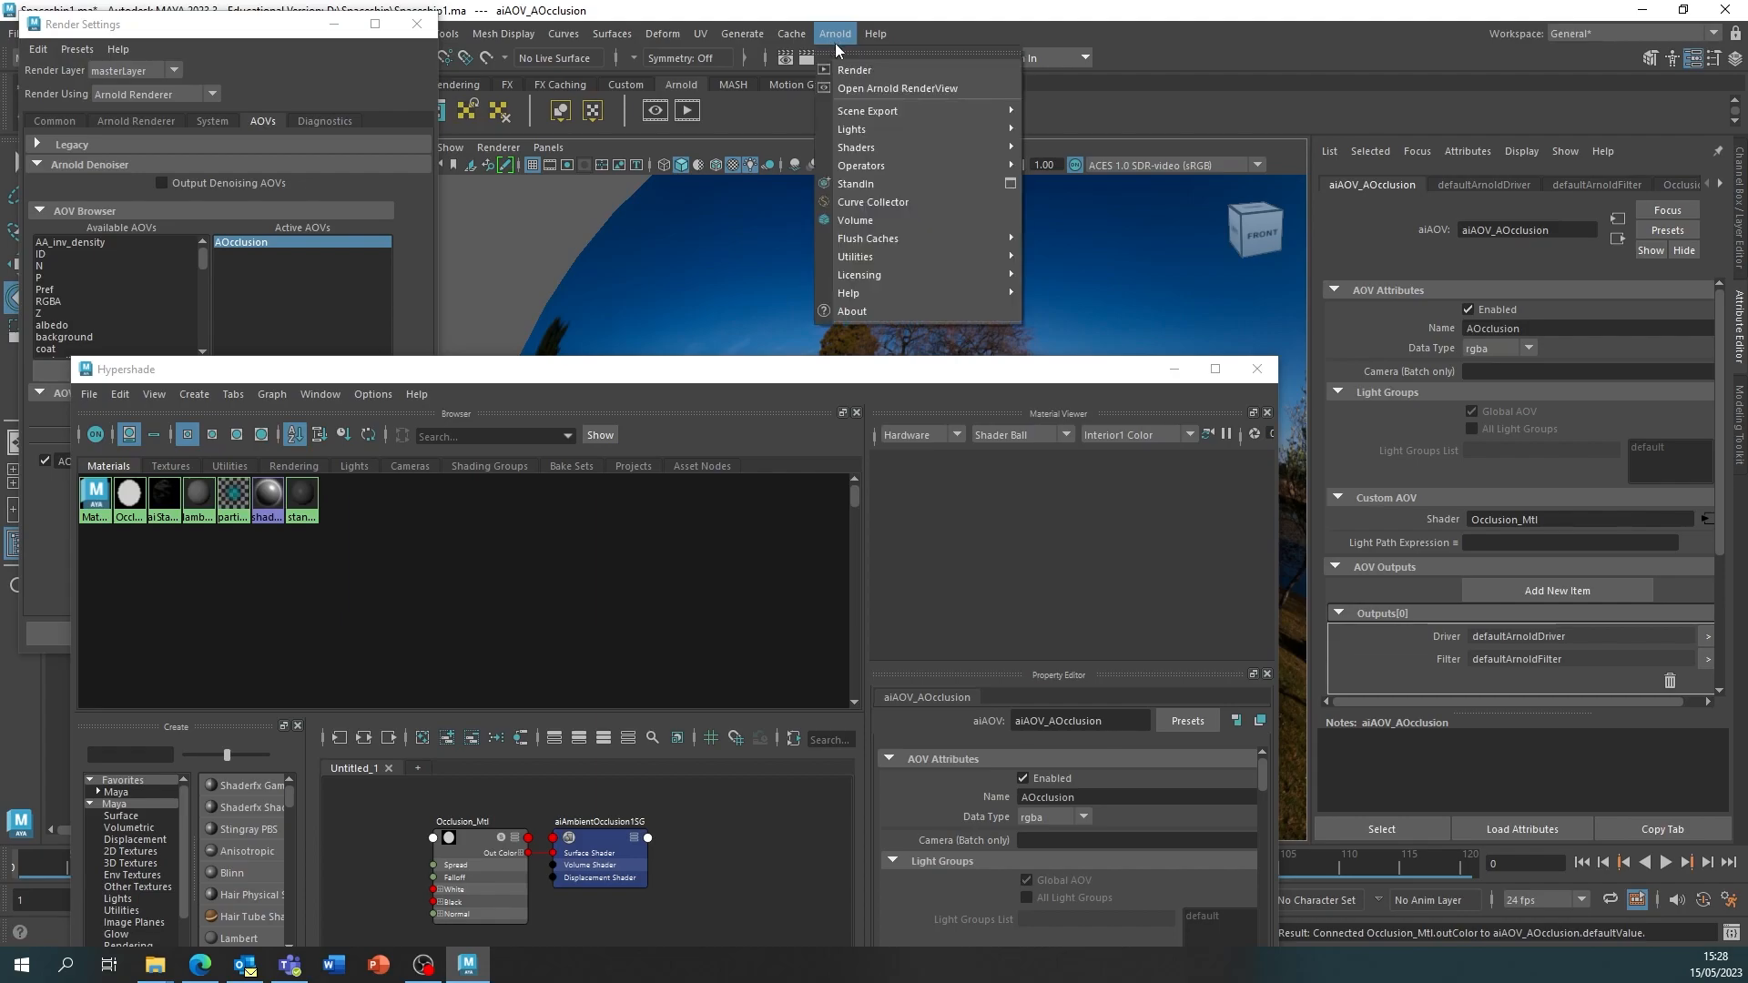
click(899, 88)
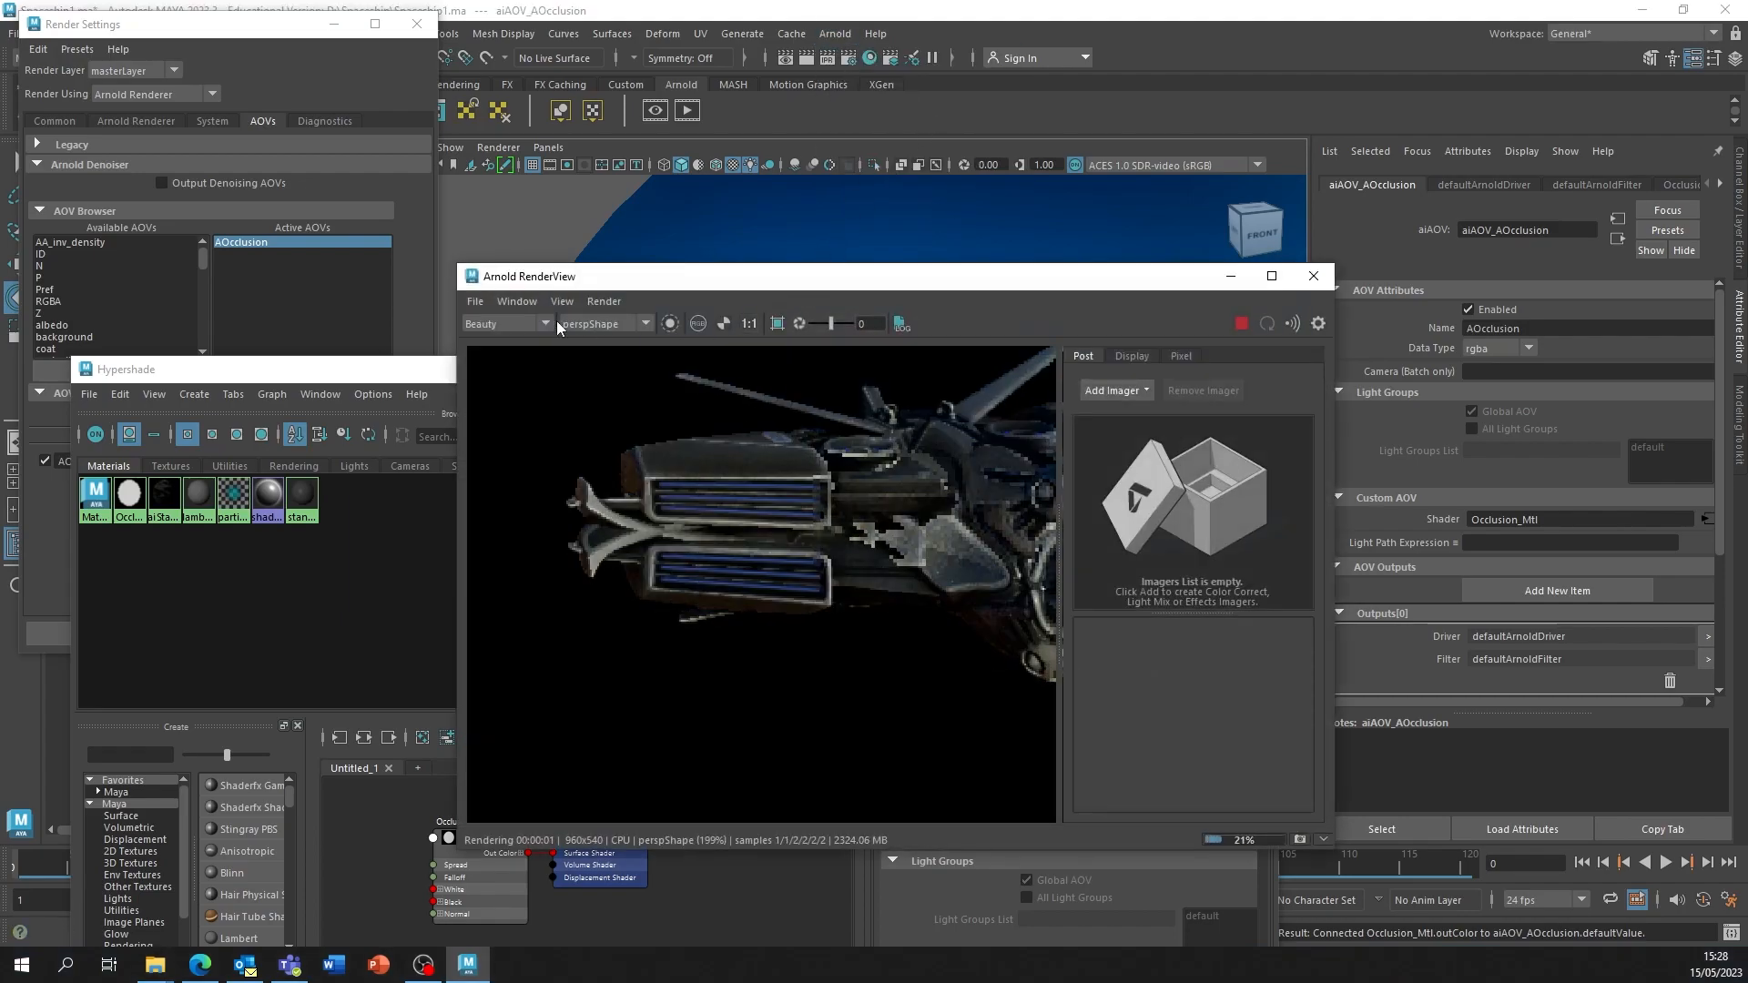